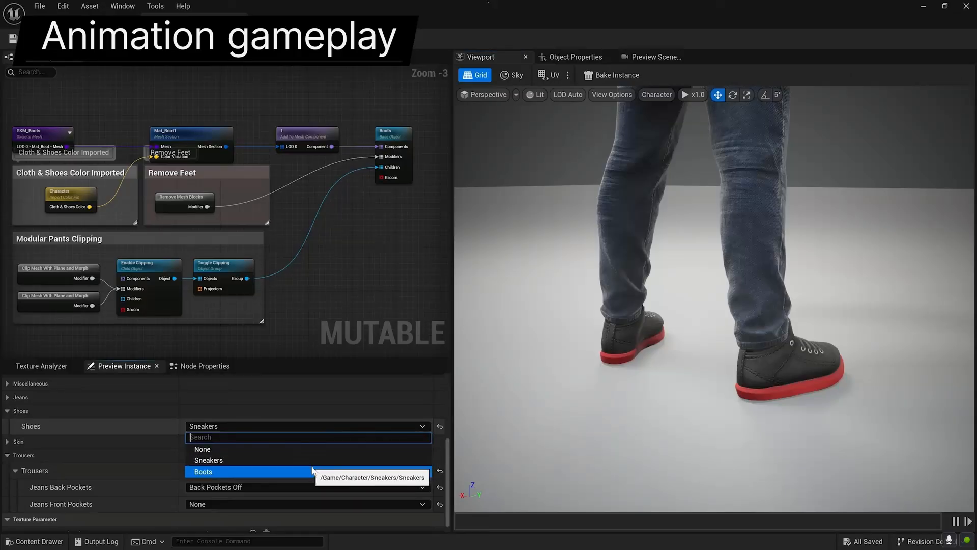
Step: Choose Boots in the Shoes dropdown of the Mutable Preview Instance panel
{"action": "left_click", "coordinate": [203, 471]}
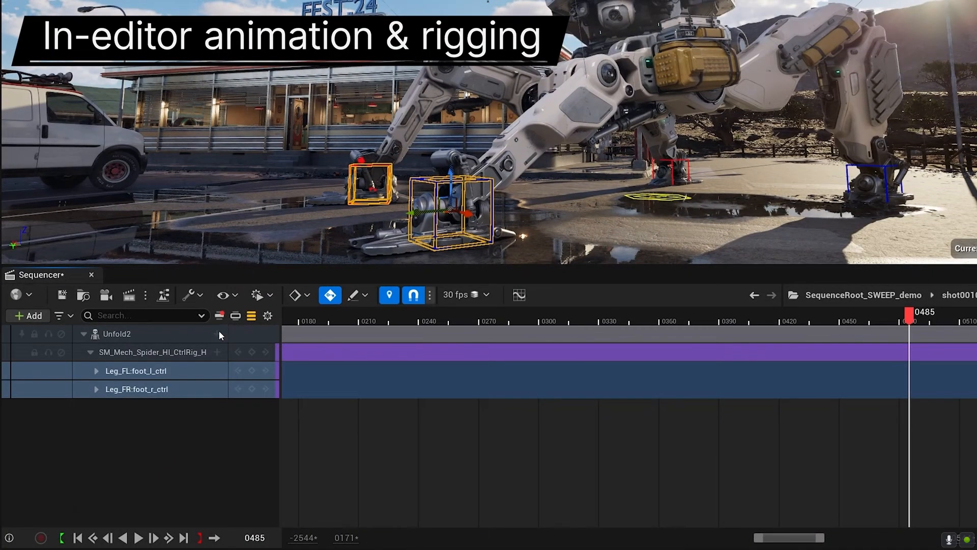
Step: Expand Leg_FR:foot_r_ctrl's Location X/Y/Z channels and add an additive animation layer
{"action": "left_click", "coordinate": [97, 389]}
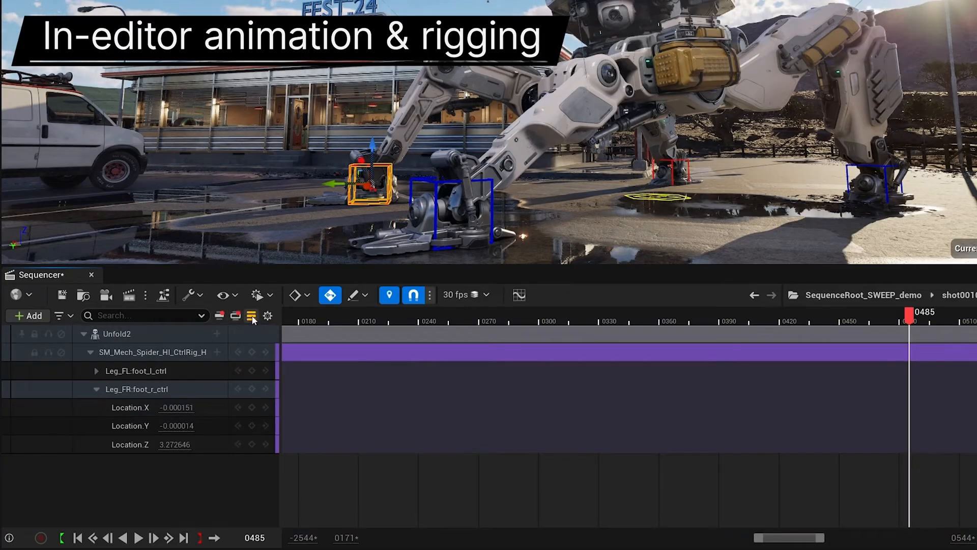
{"action": "left_click", "coordinate": [804, 344]}
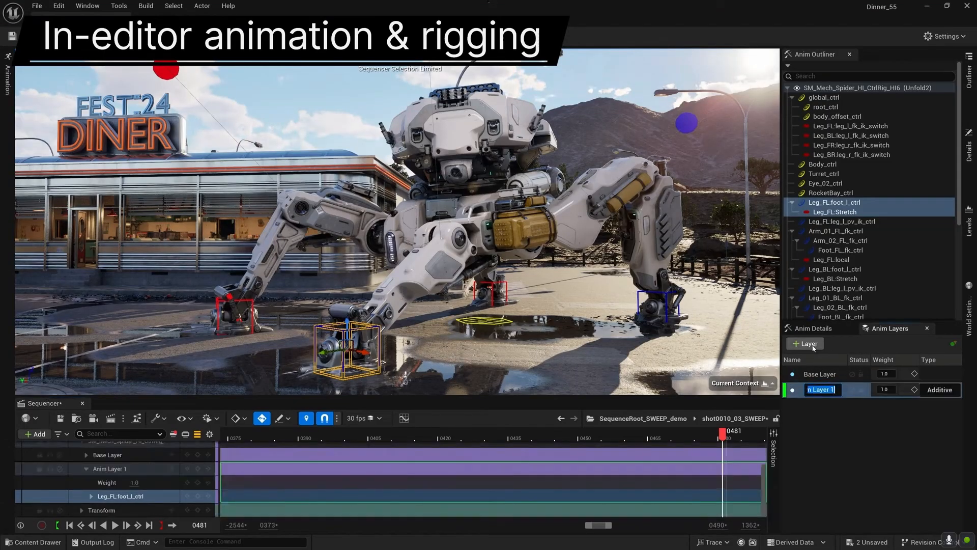